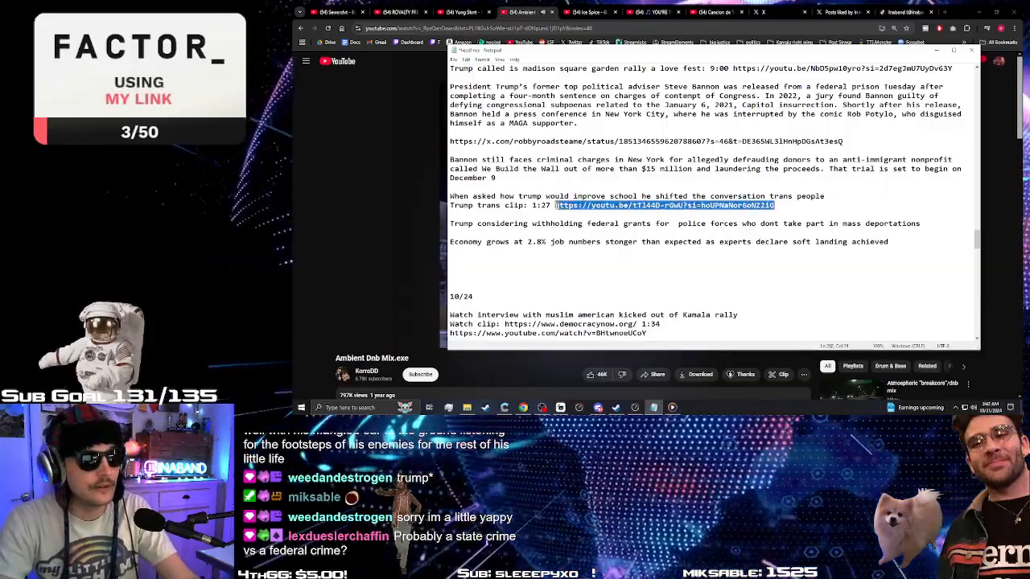
Copy the Trump trans clip's YouTube link from the Notepad news notes
right_click(660, 205)
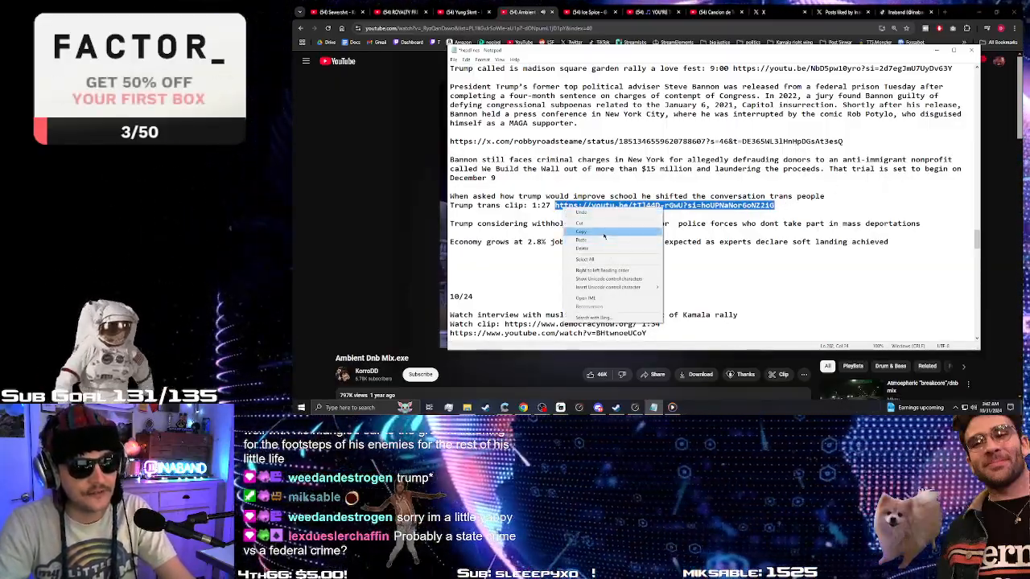
left_click(581, 232)
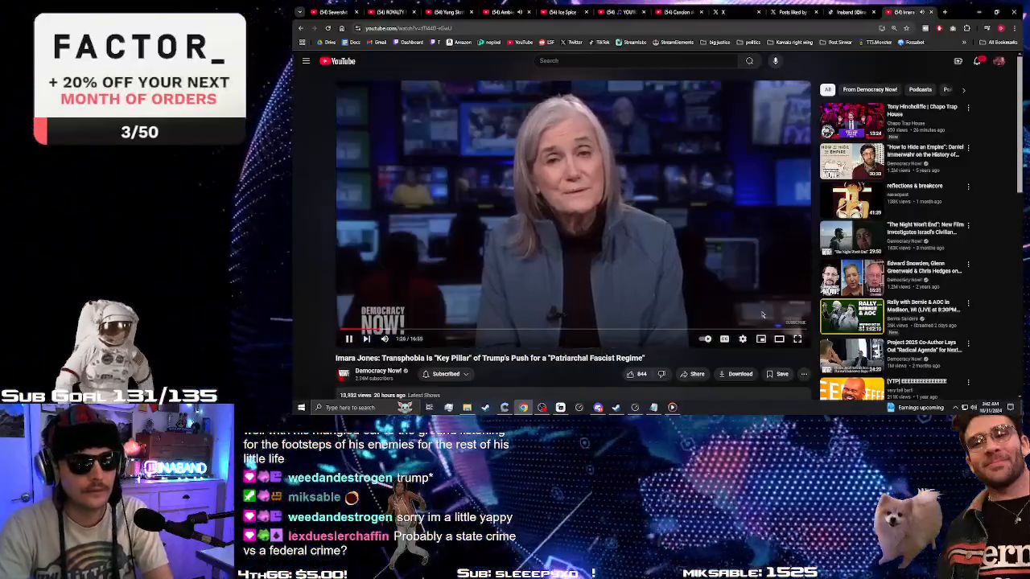
Expand the Imara Jones Democracy Now clip to fullscreen
left_click(797, 339)
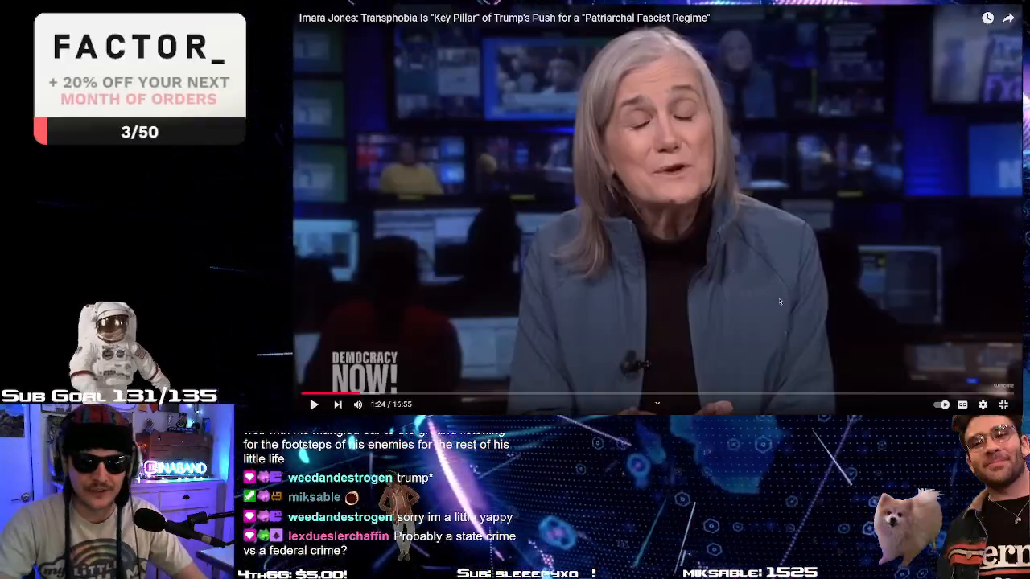
Play the clip to about 1:48, then select the word 'Trump' in the Notepad notes
left_click(314, 404)
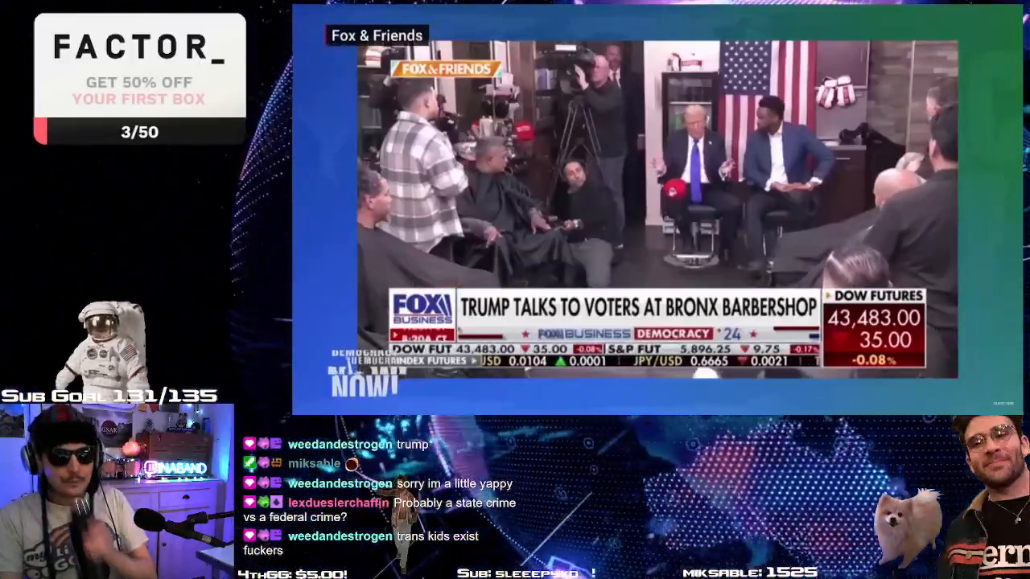
mouse_move(607, 170)
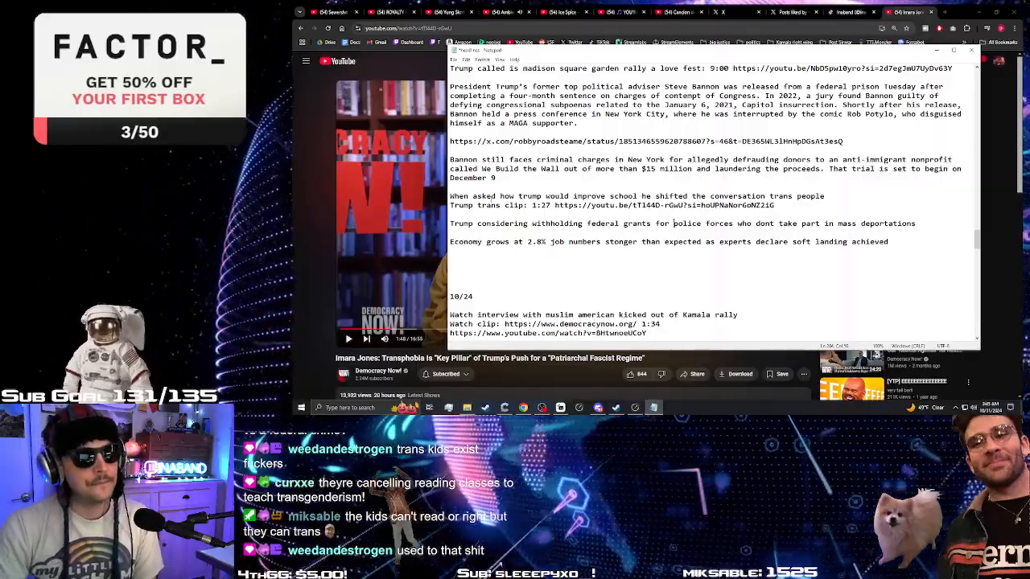
double_click(461, 222)
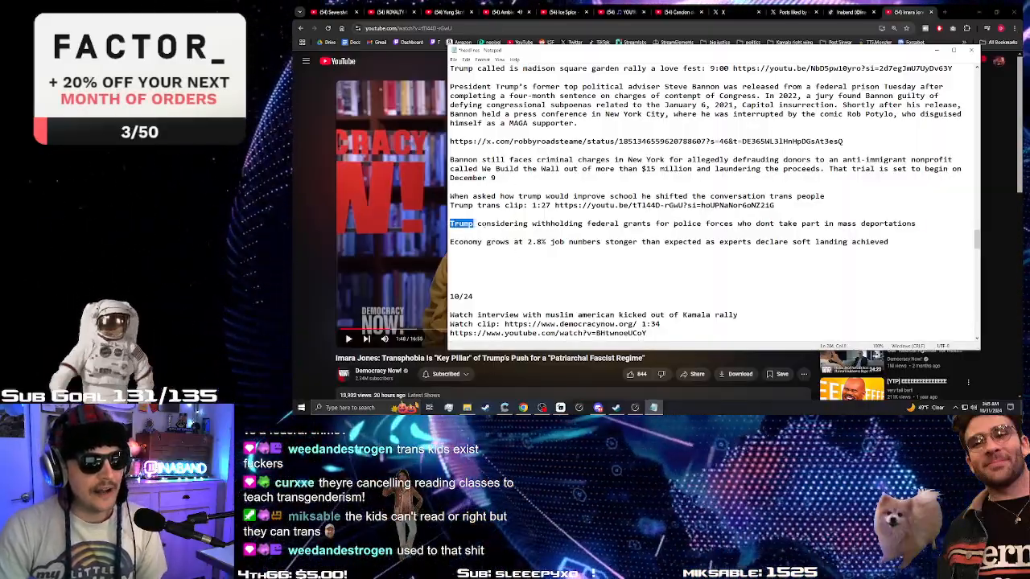